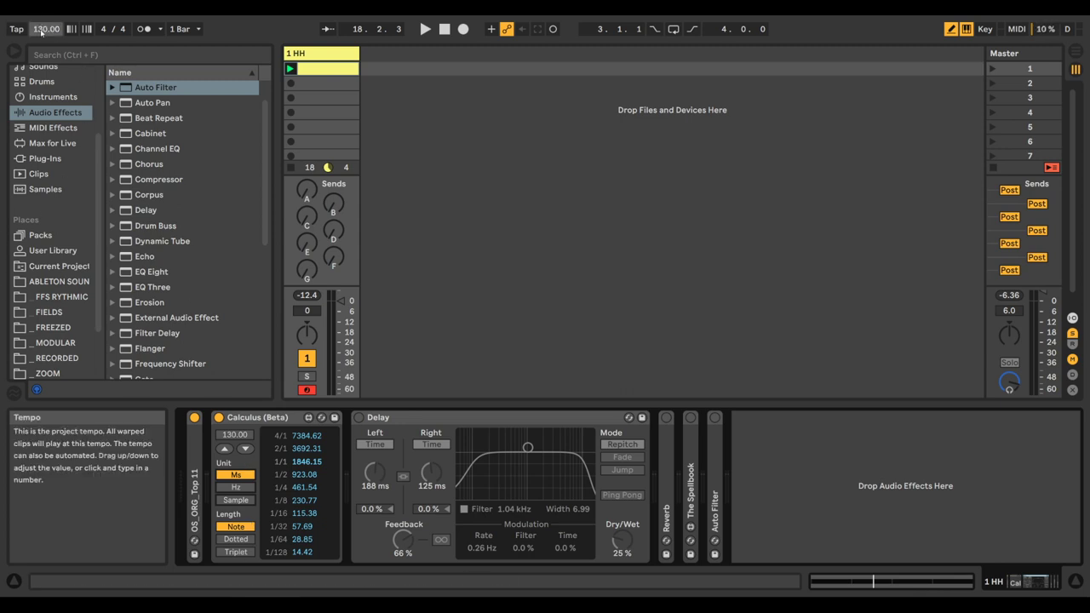
# Step: Adjust the song tempo, then show longer, dotted and finally triplet note lengths in Calculus
pyautogui.moveTo(45, 29); pyautogui.dragTo(46, 17)
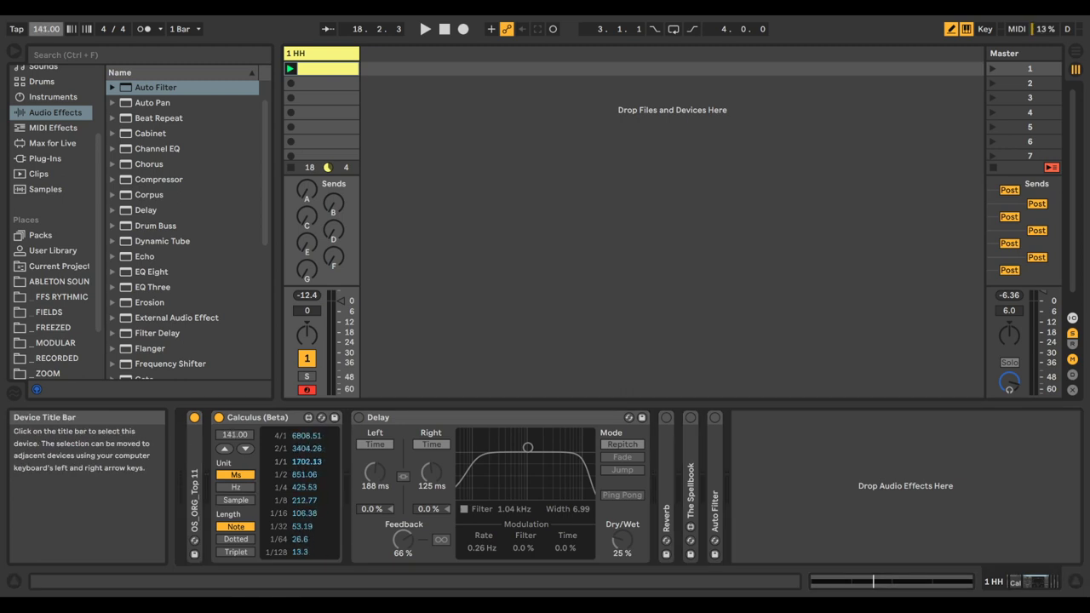
pyautogui.click(44, 27)
pyautogui.write('130')
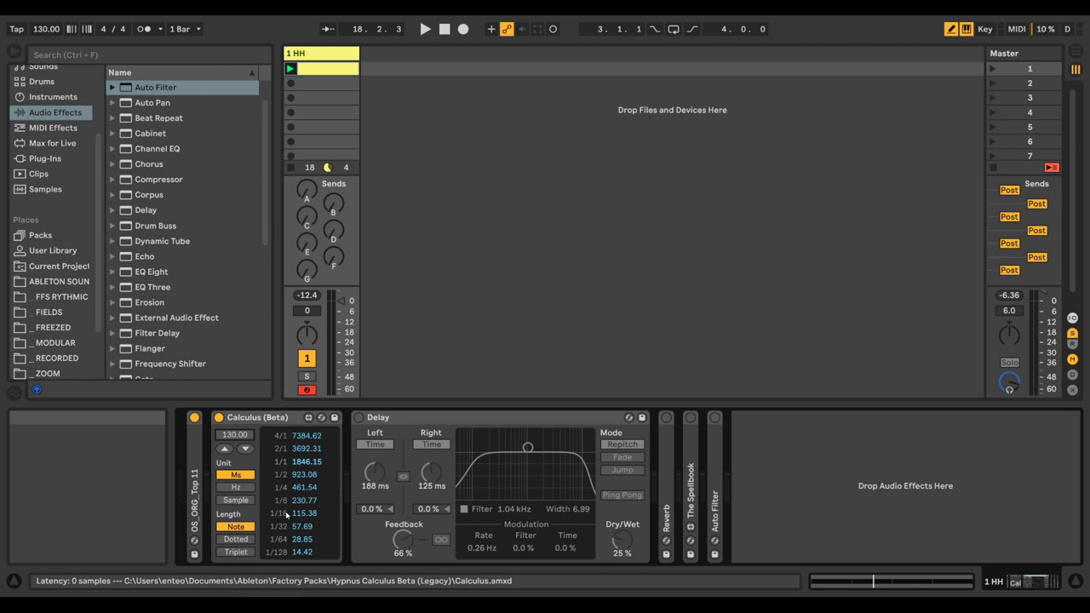
pyautogui.click(225, 449)
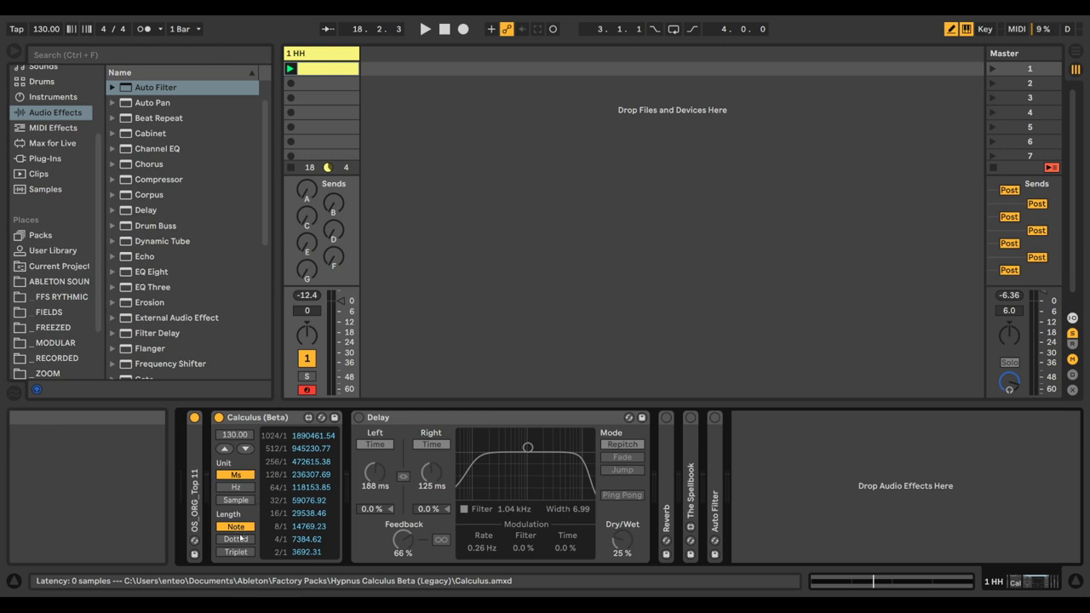
pyautogui.click(235, 538)
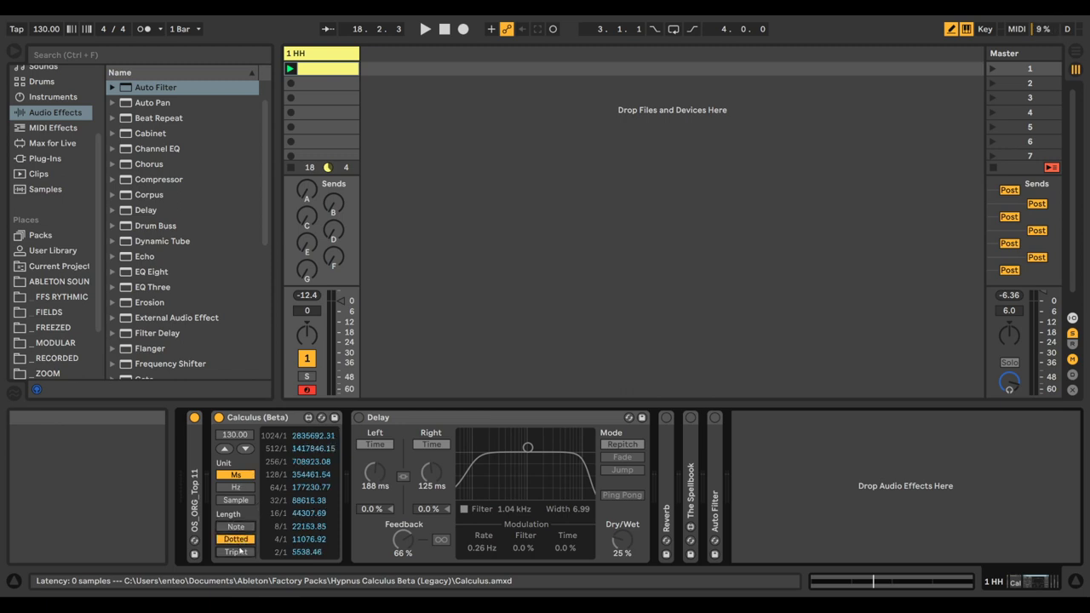
pyautogui.click(235, 552)
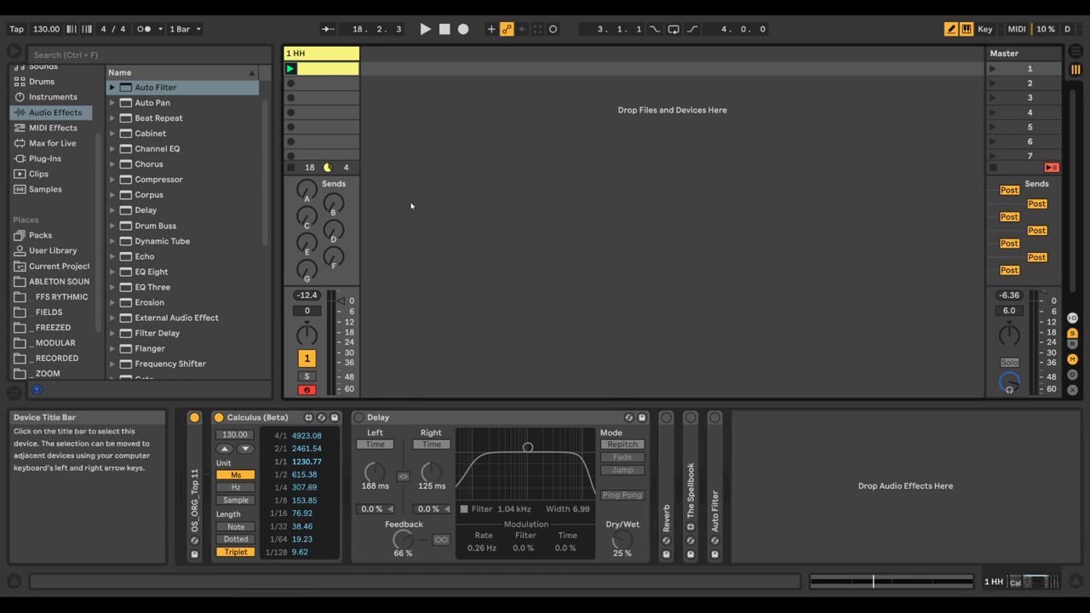
# Step: Switch the Delay's left and right channels to millisecond time mode
pyautogui.click(425, 27)
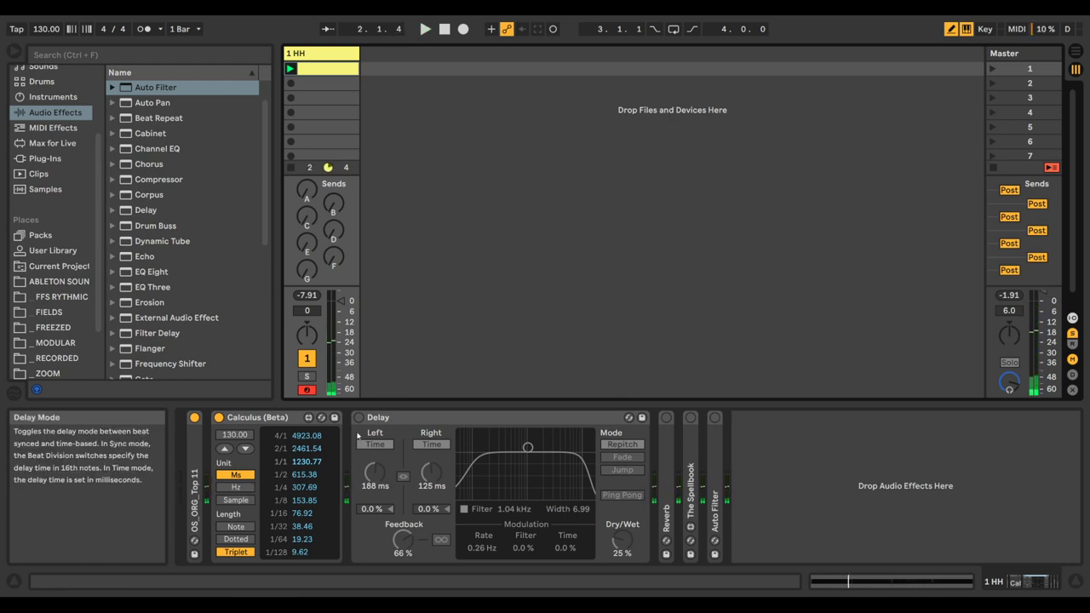
pyautogui.click(375, 443)
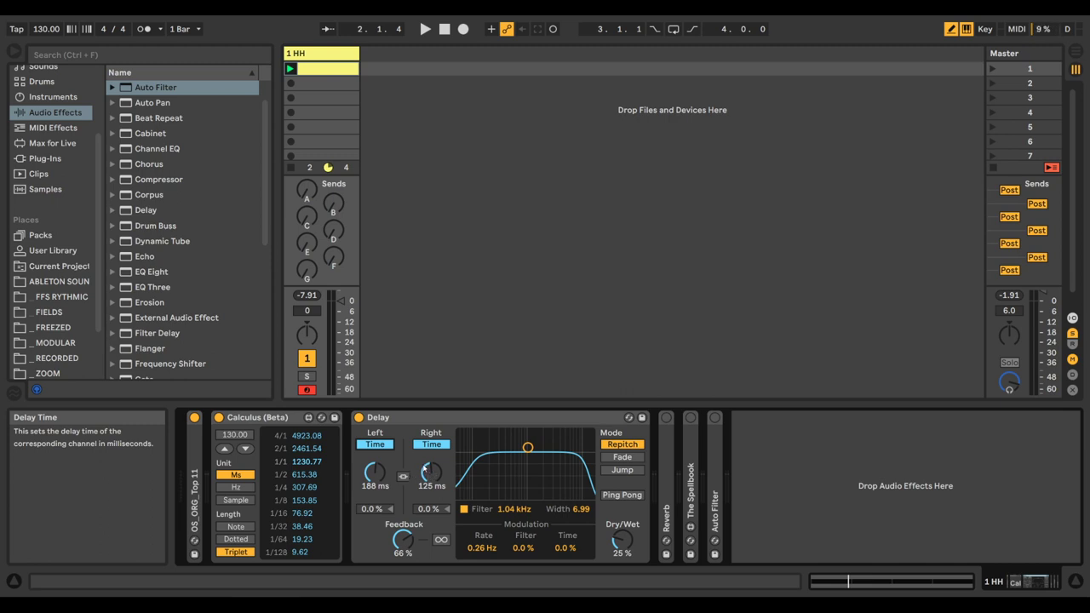
pyautogui.moveTo(402, 477)
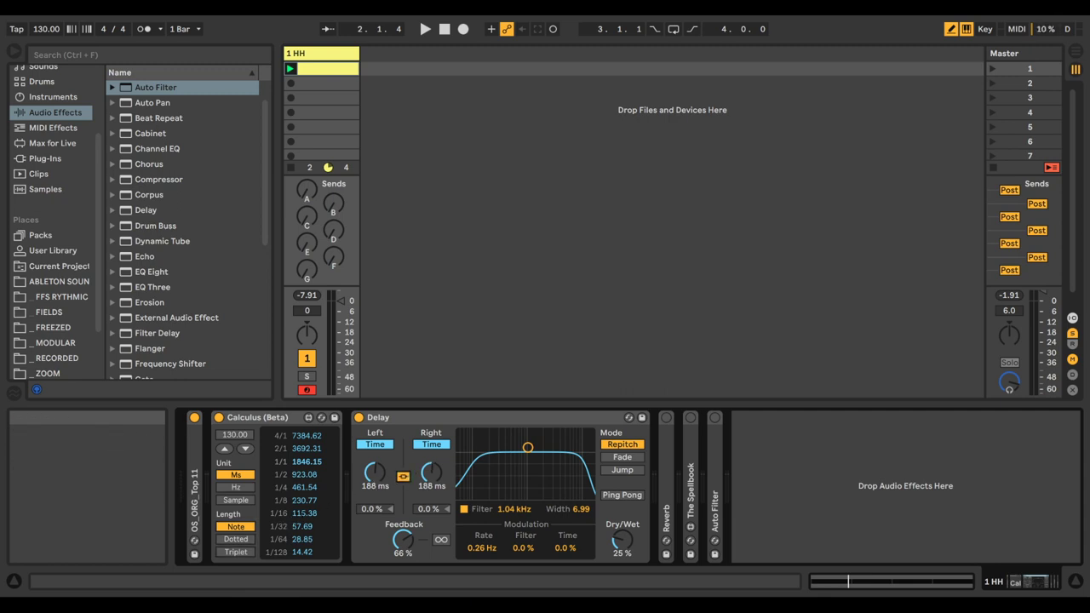
pyautogui.moveTo(375, 486)
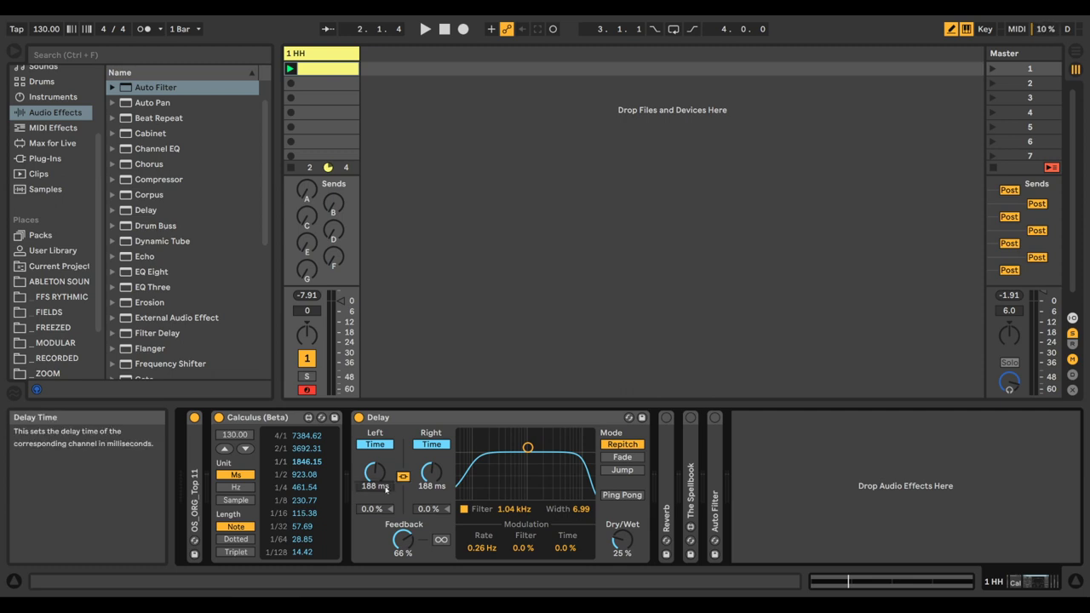
# Step: Set the linked Delay time to 76.9 ms, the 1/16 triplet value
pyautogui.moveTo(375, 473); pyautogui.dragTo(375, 491)
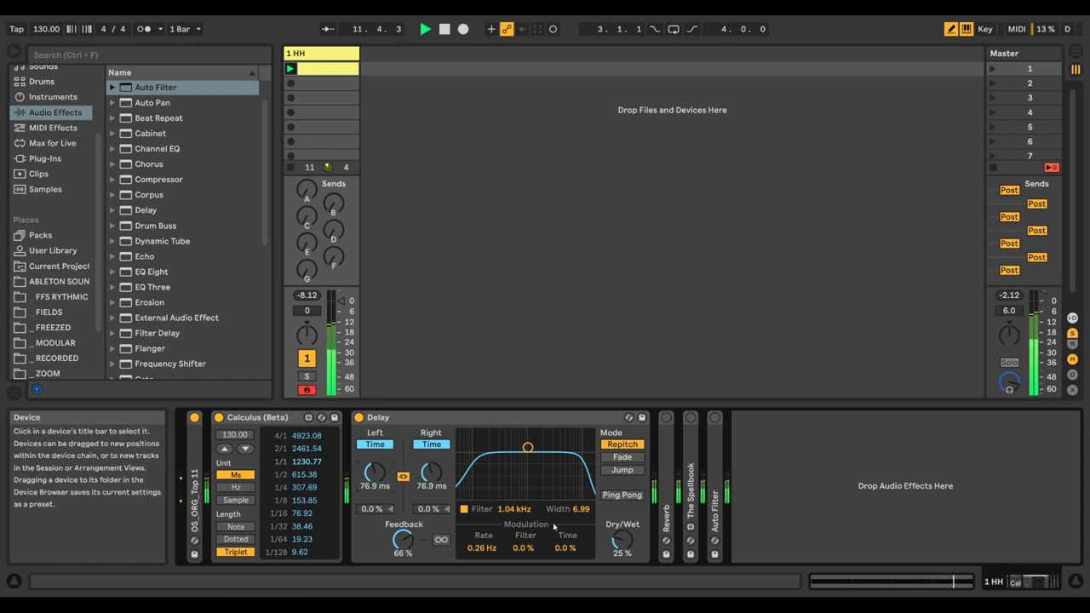
pyautogui.moveTo(572, 541)
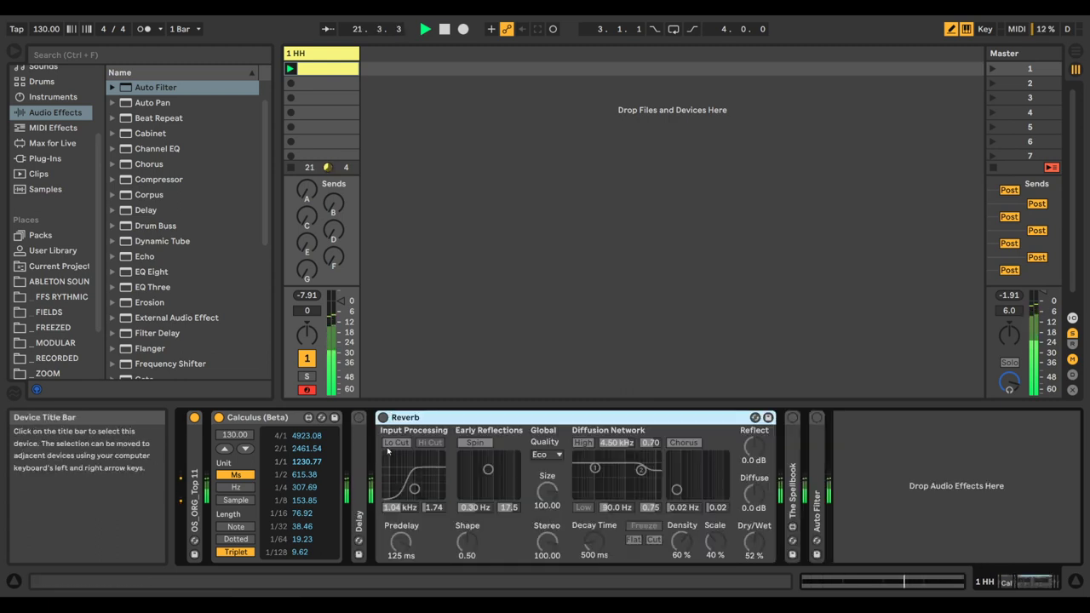
# Step: Set the Reverb predelay to 115 ms, the Calculus 1/16-note time
pyautogui.click(443, 28)
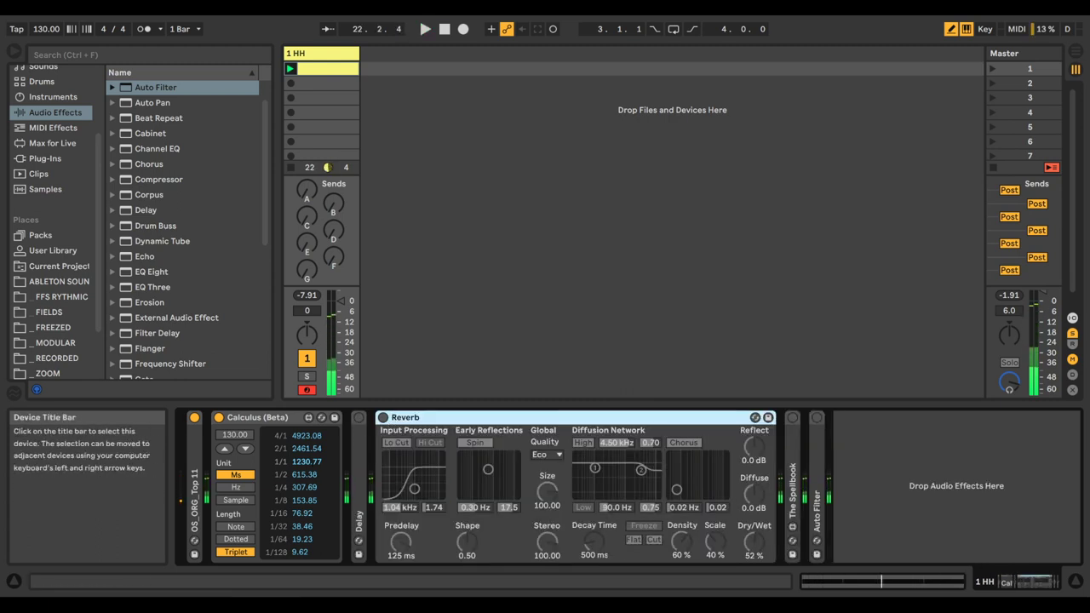
pyautogui.moveTo(400, 542)
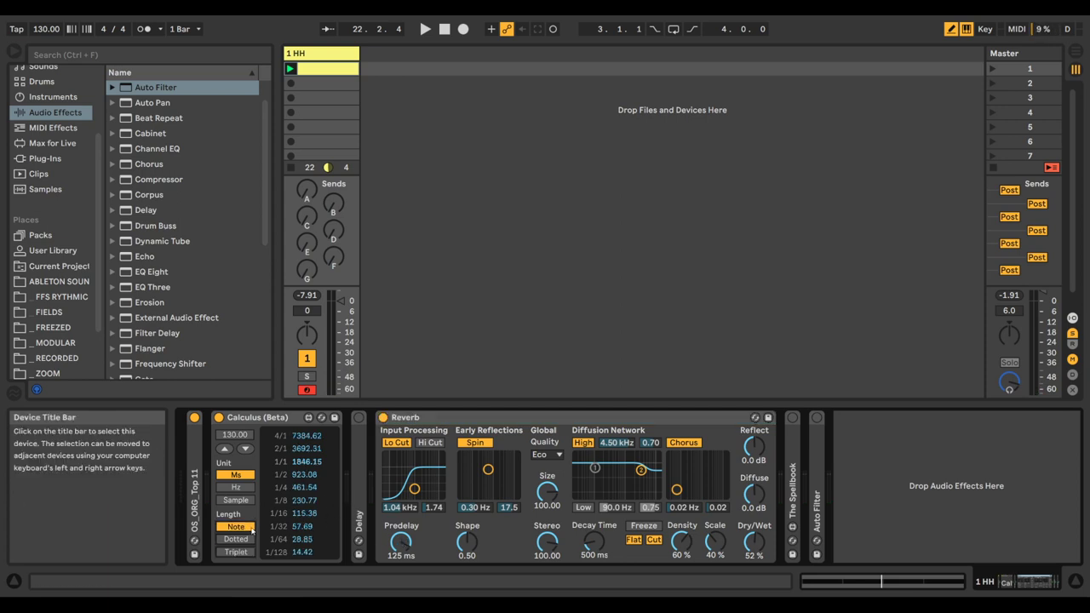
pyautogui.moveTo(401, 542)
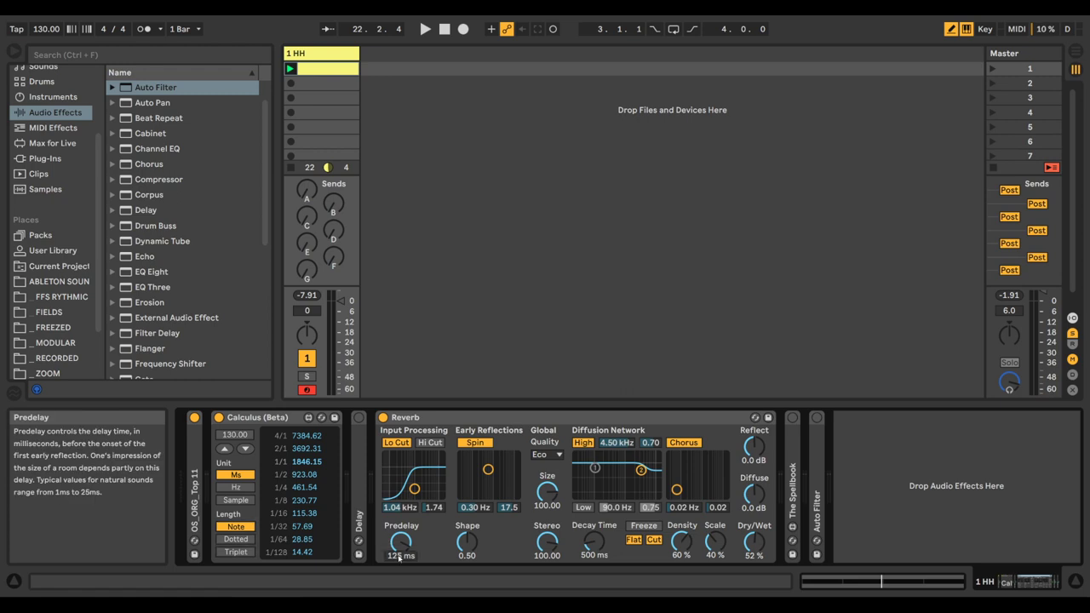
pyautogui.moveTo(400, 541); pyautogui.dragTo(400, 549)
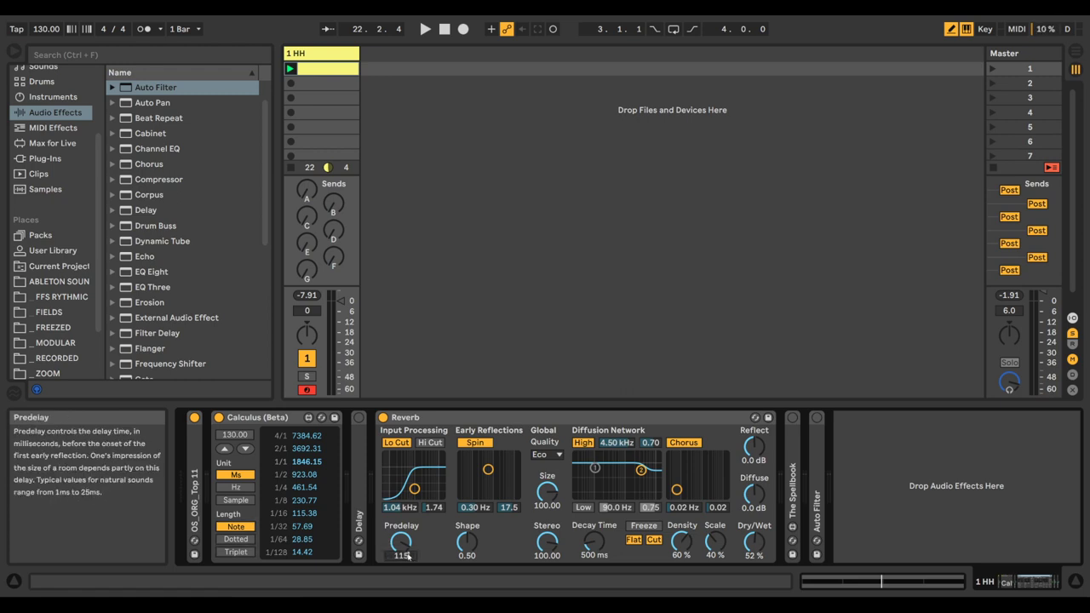
pyautogui.moveTo(402, 542); pyautogui.dragTo(402, 534)
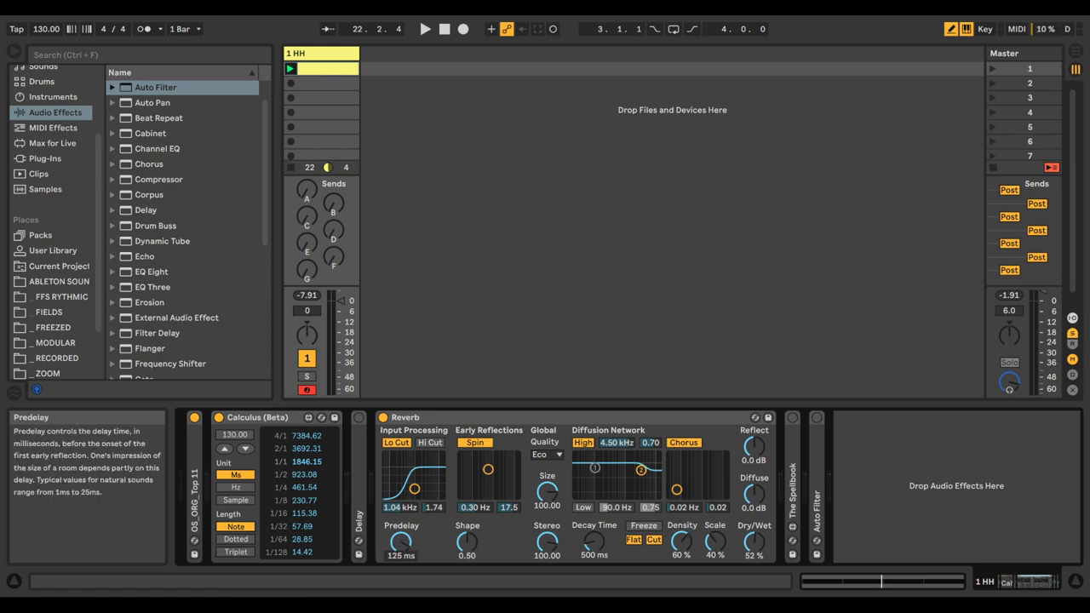
pyautogui.moveTo(400, 542); pyautogui.dragTo(401, 559)
pyautogui.write('115')
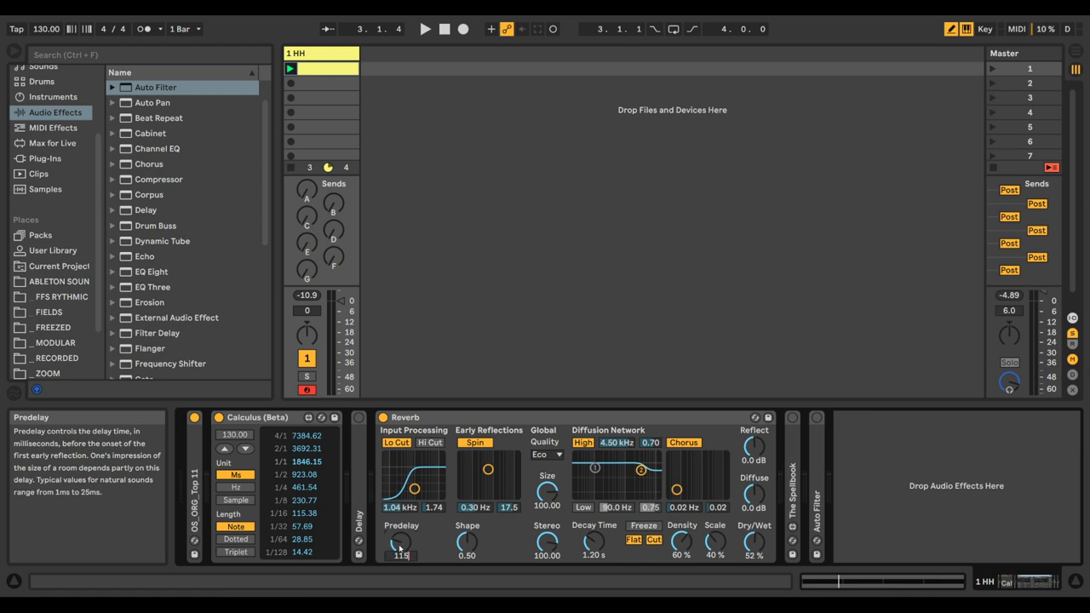
pyautogui.moveTo(401, 541); pyautogui.dragTo(400, 532)
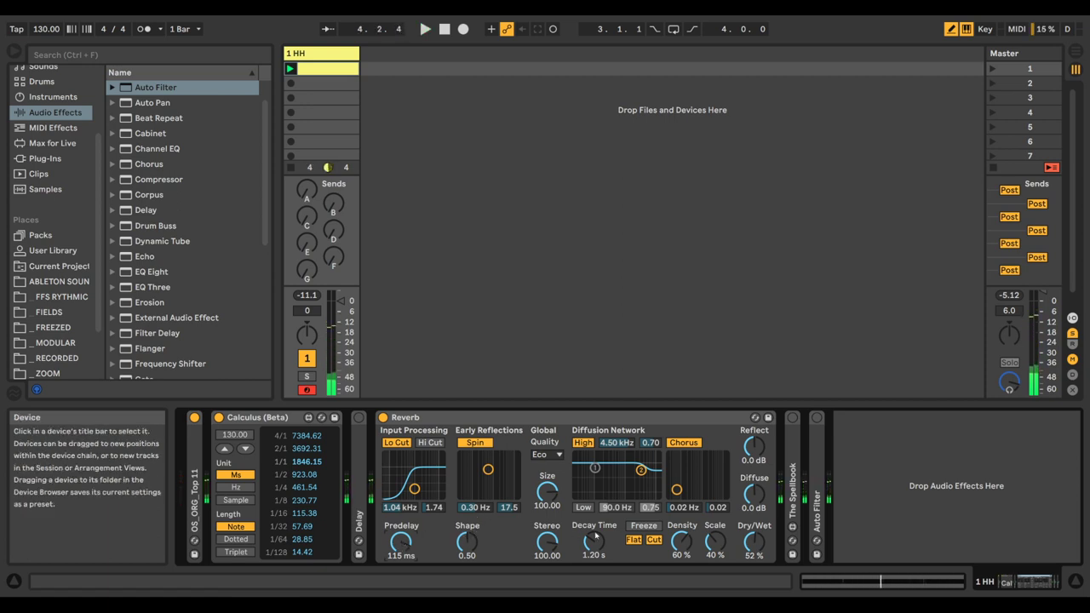
# Step: Start and stop playback to audition the hi-hat reverb
pyautogui.click(424, 27)
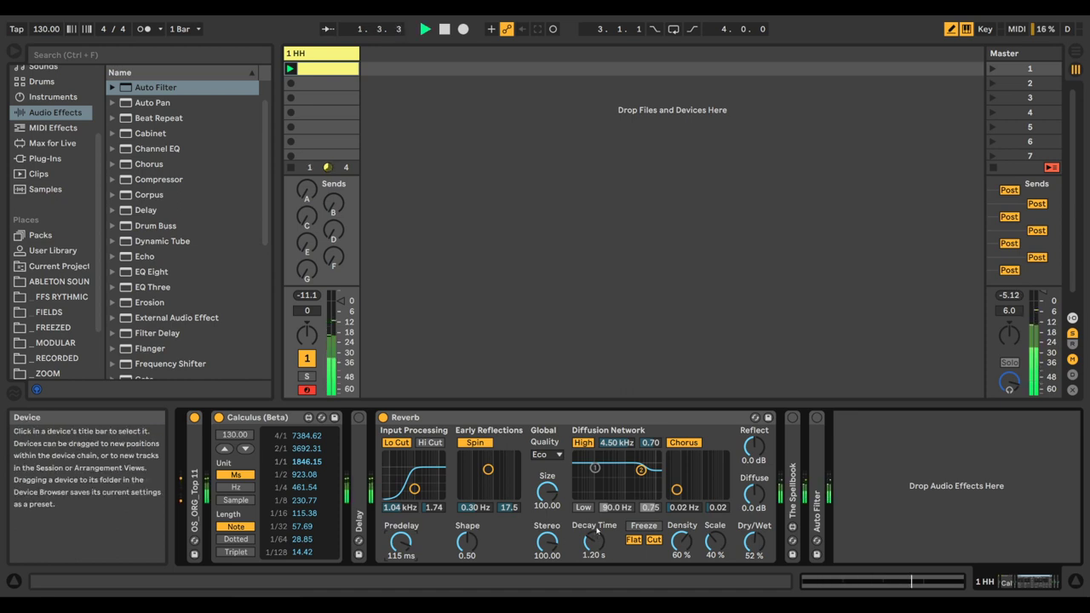
pyautogui.click(426, 27)
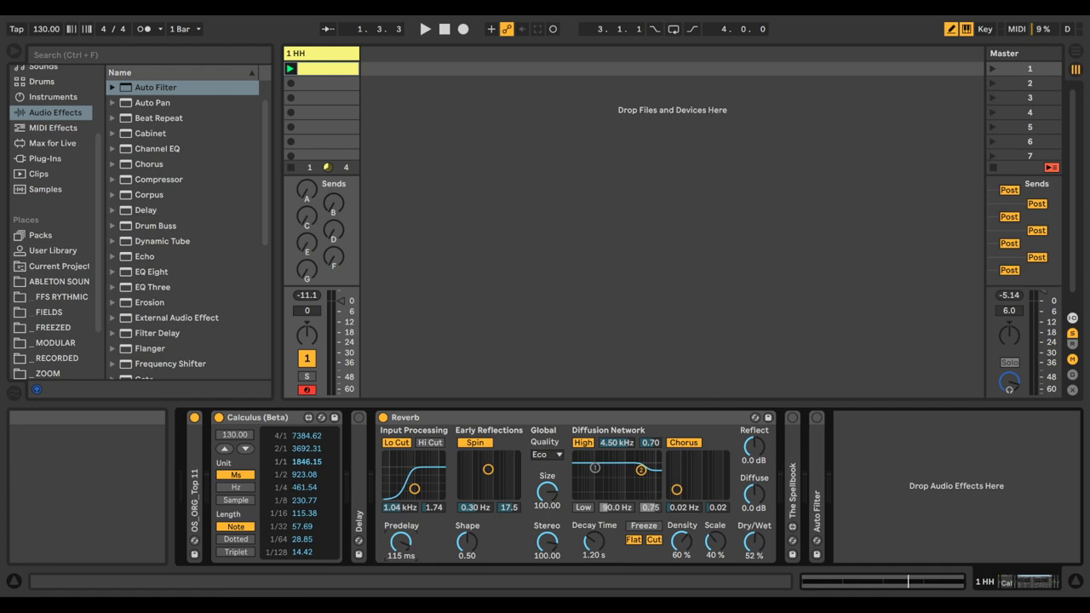
pyautogui.moveTo(334, 64)
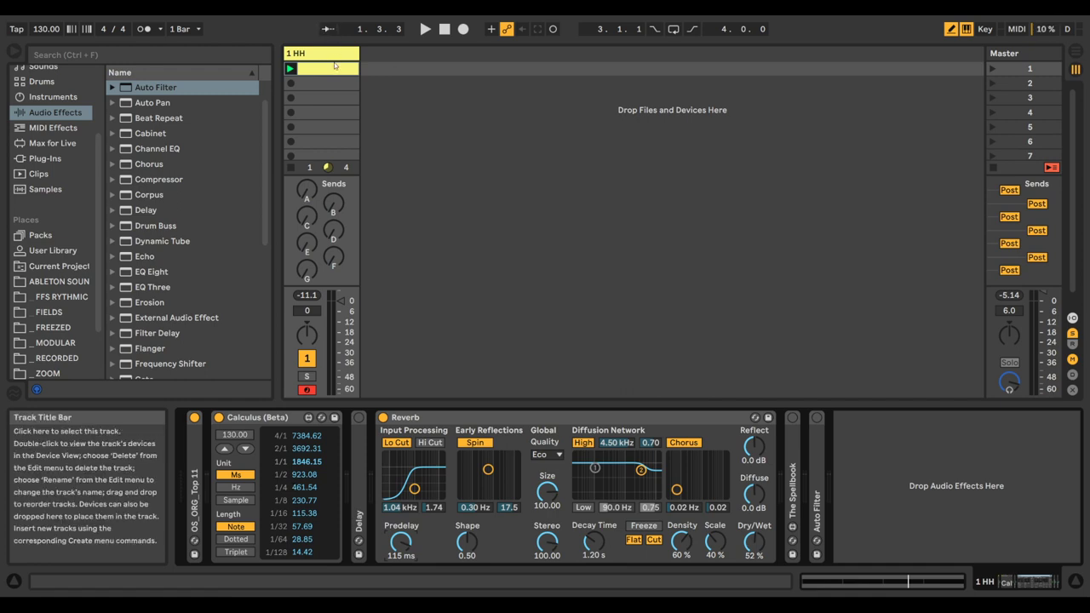
# Step: Set the Reverb decay time to 461.54 ms, the quarter-note value, and play the song
pyautogui.doubleClick(320, 69)
pyautogui.write('461.')
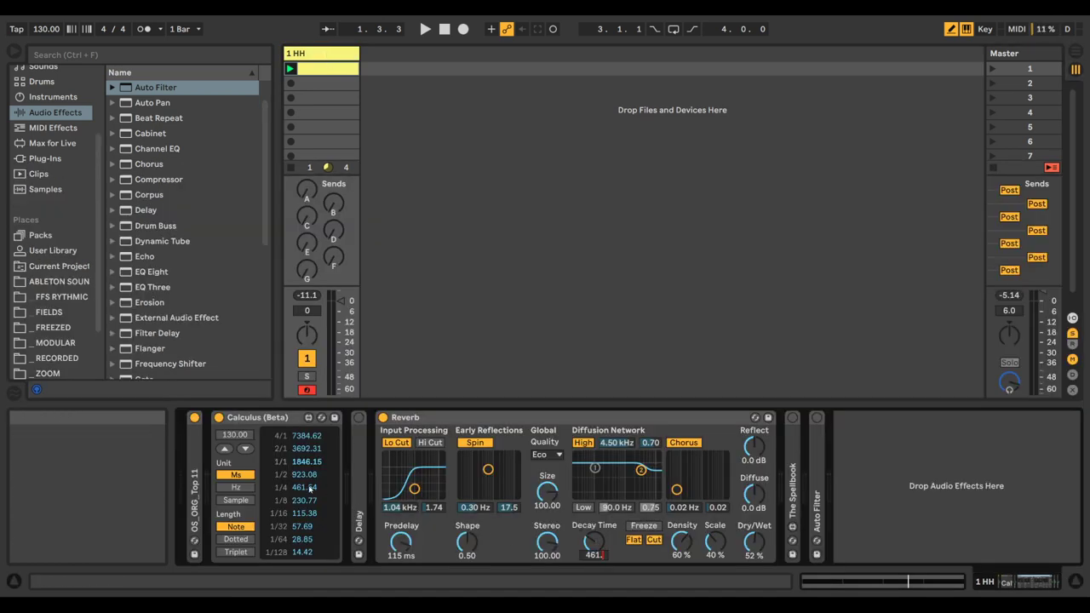
pyautogui.click(426, 27)
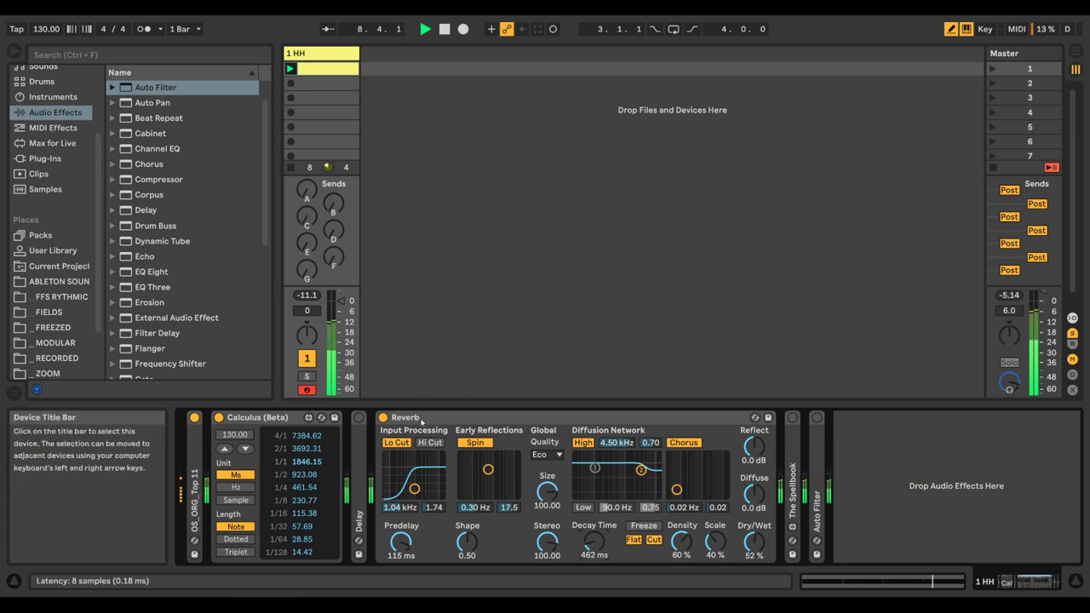
# Step: Fold the Reverb device to reveal The Spellbook beside Calculus
pyautogui.click(426, 27)
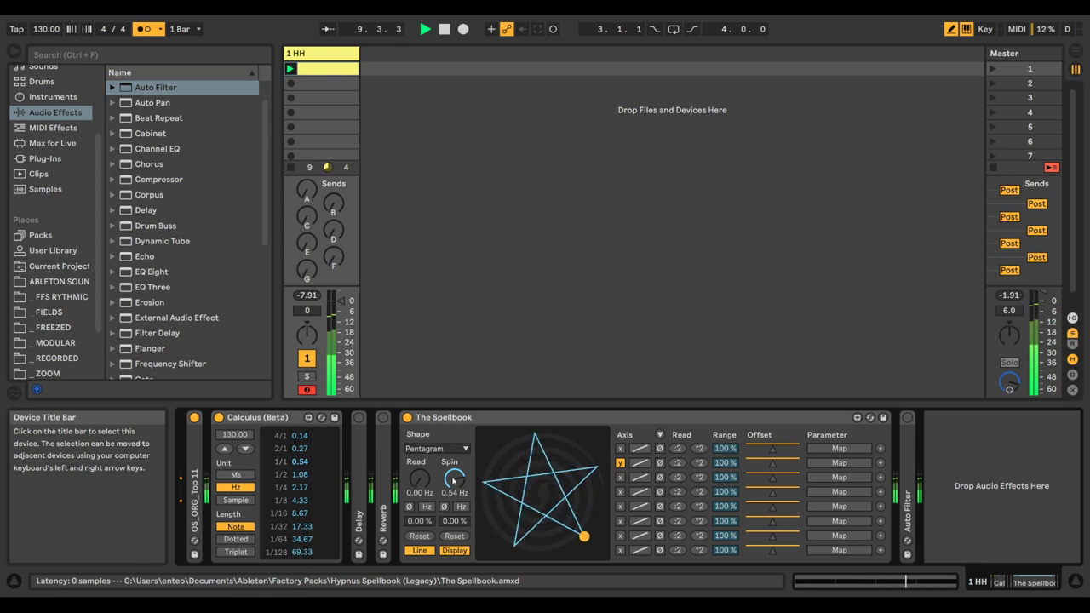
# Step: Fold The Spellbook so the Auto Filter shows beside Calculus
pyautogui.click(443, 28)
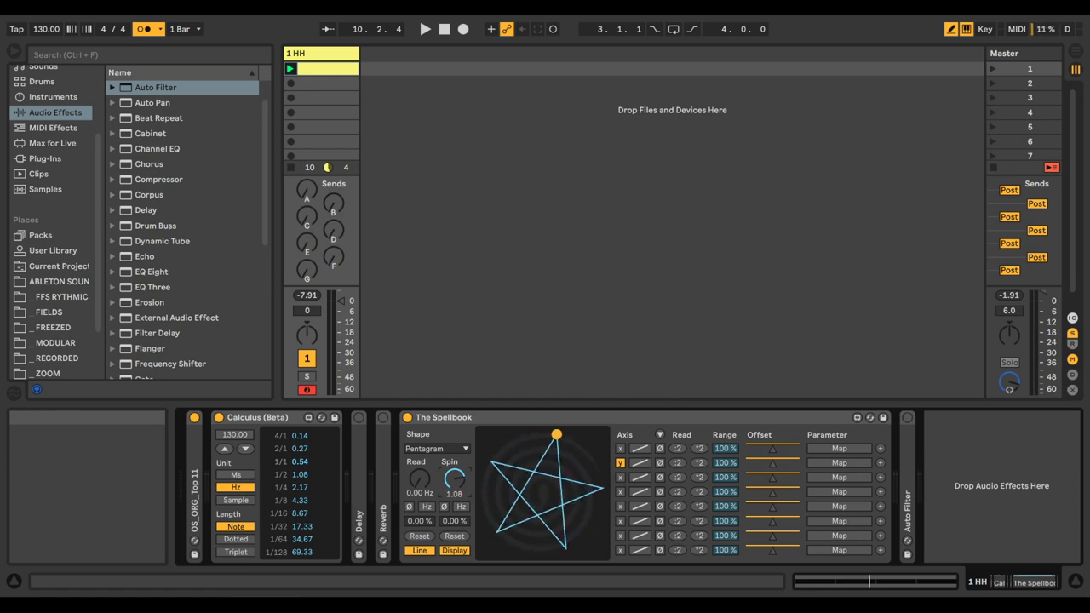
pyautogui.click(426, 27)
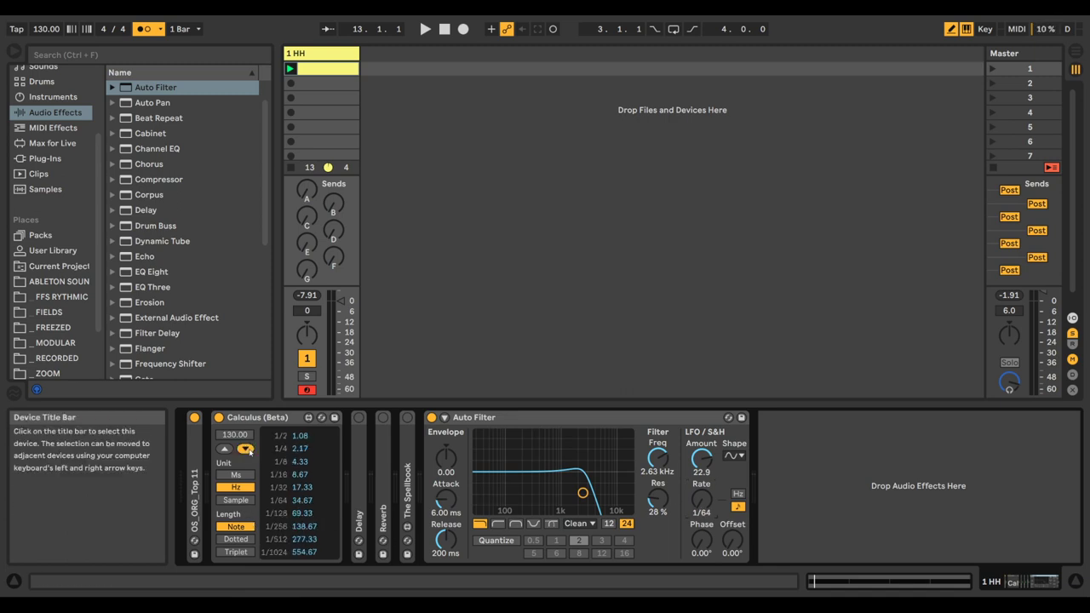
# Step: Show long note rates in Calculus, from 1024/1 down to 2/1, in hertz
pyautogui.click(245, 449)
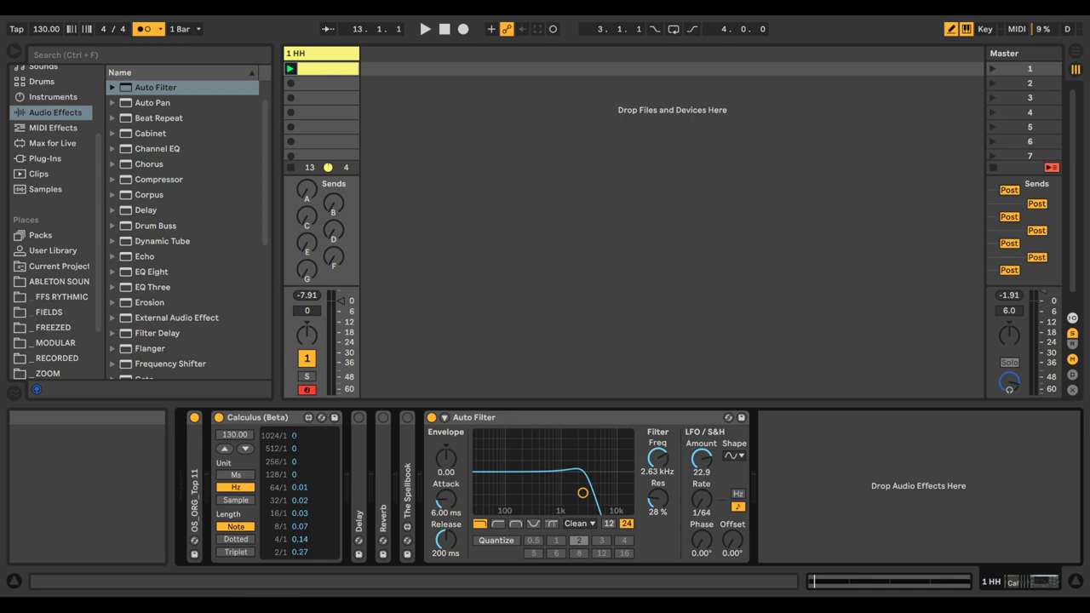
pyautogui.moveTo(583, 494)
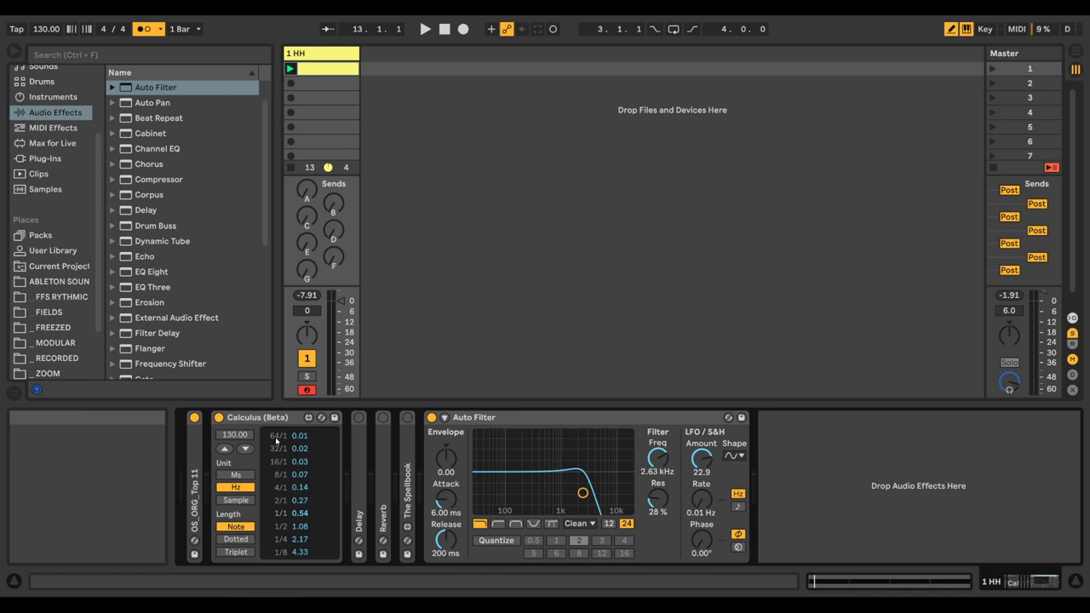
pyautogui.moveTo(280, 440)
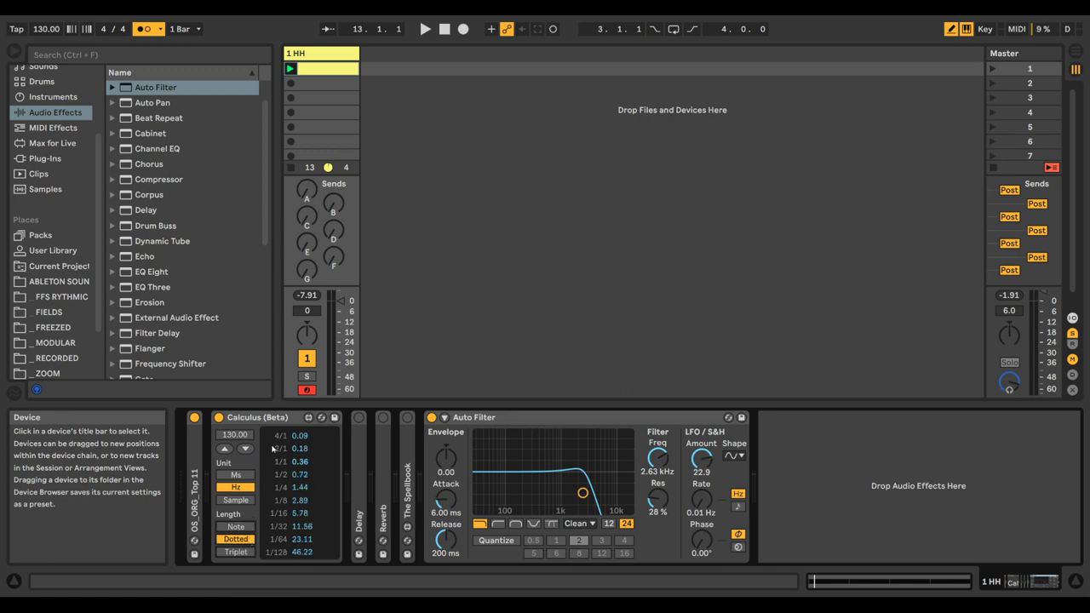
pyautogui.moveTo(487, 497)
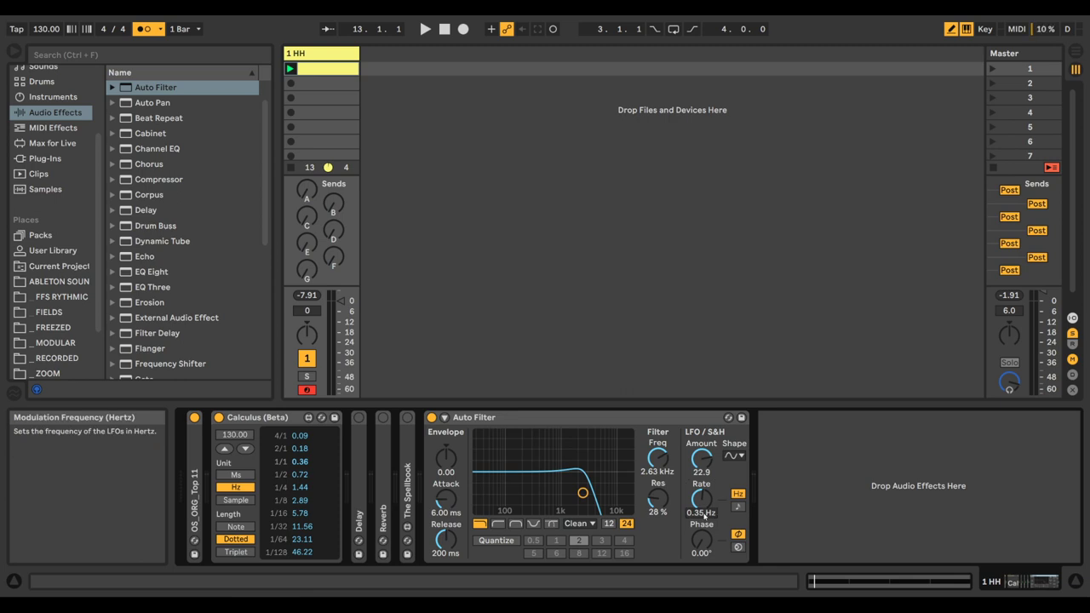
# Step: Set the Auto Filter LFO rate to 0.36 Hz, then 3.25 Hz, the triplet quarter-note frequency
pyautogui.moveTo(701, 501); pyautogui.dragTo(702, 495)
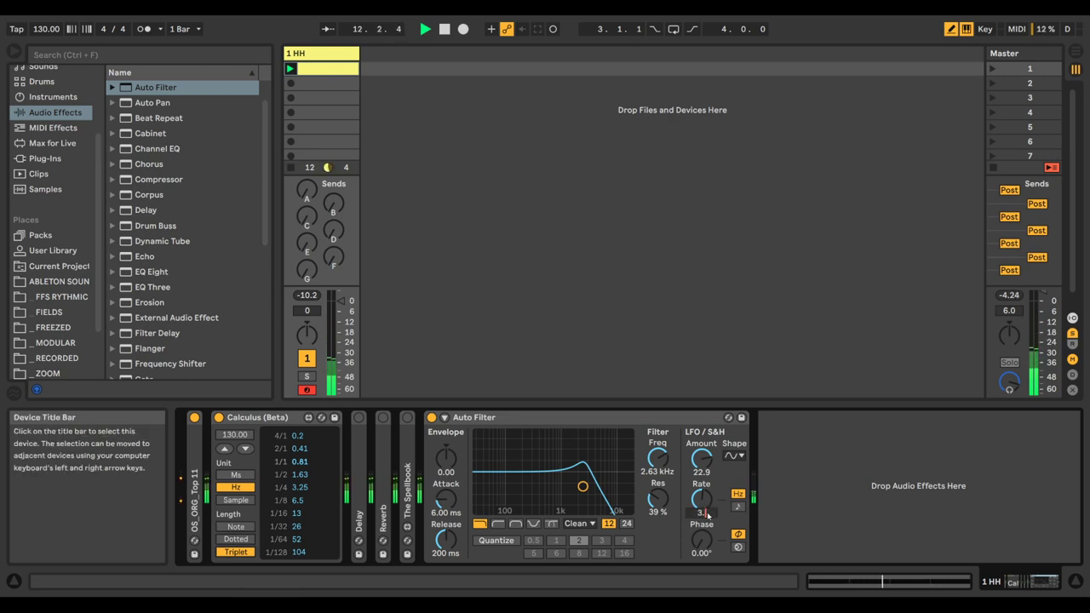
pyautogui.moveTo(700, 501); pyautogui.dragTo(700, 494)
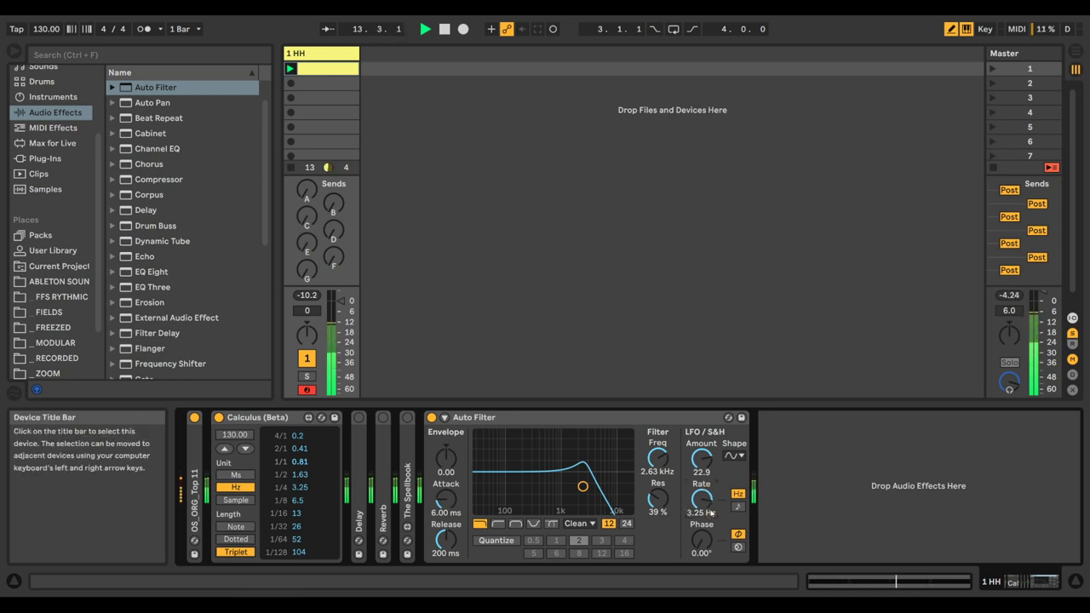